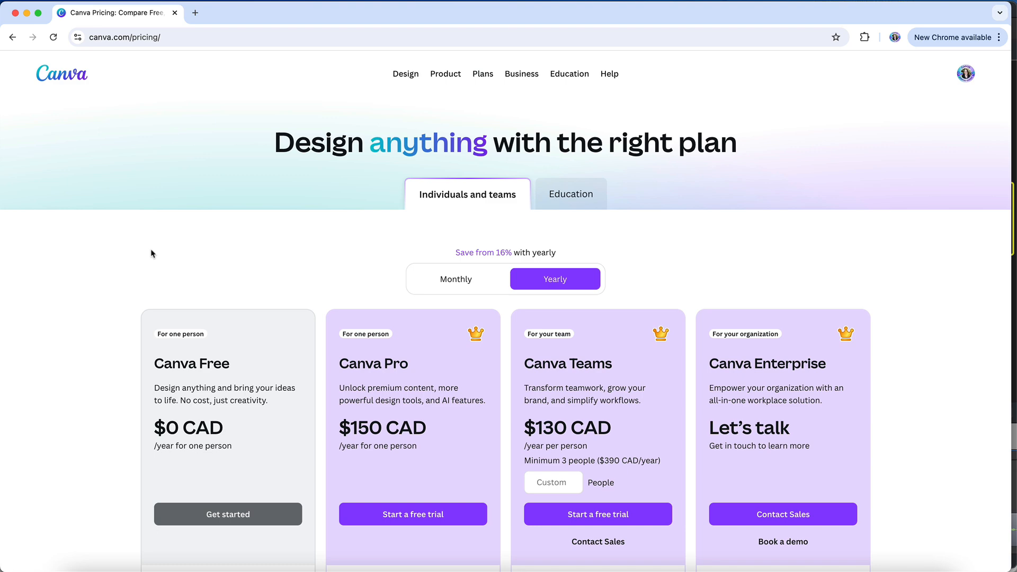
Scroll past the Free, Pro, Teams and Enterprise cards to the Compare features table.
{"action": "scroll", "scroll_direction": "down", "scroll_amount": 3}
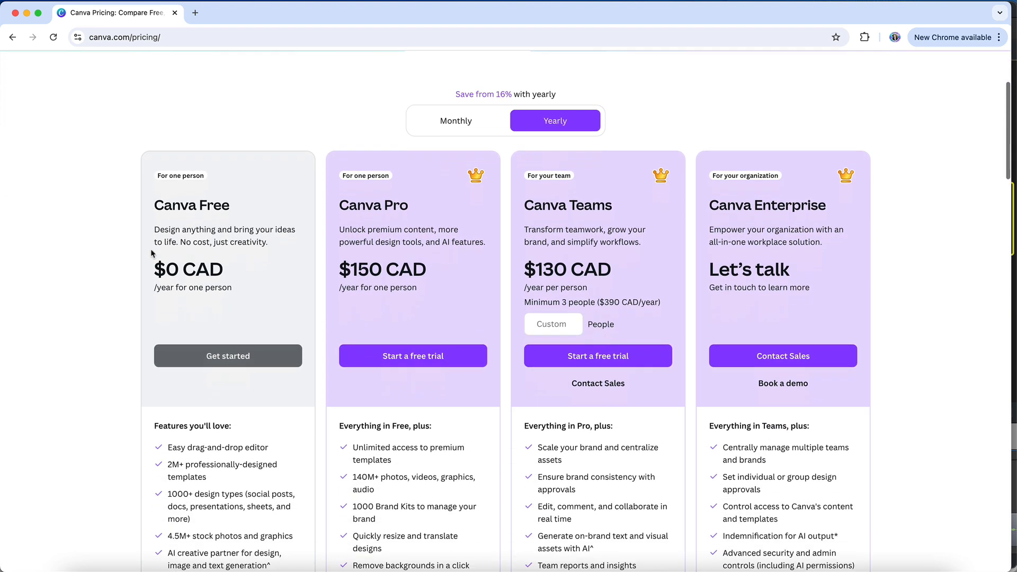
{"action": "scroll", "scroll_direction": "down", "scroll_amount": 3}
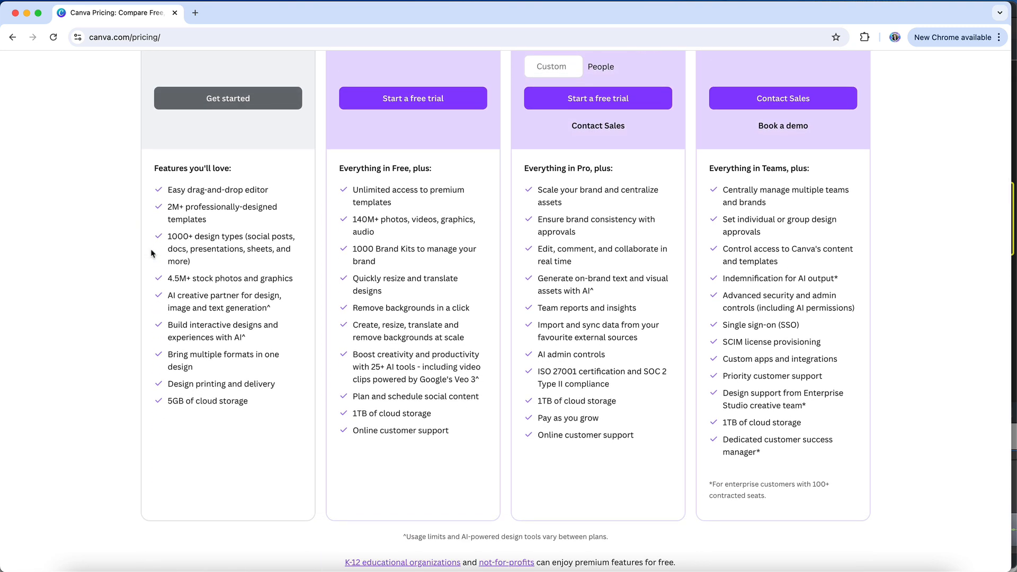
{"action": "scroll", "scroll_direction": "down", "scroll_amount": 3}
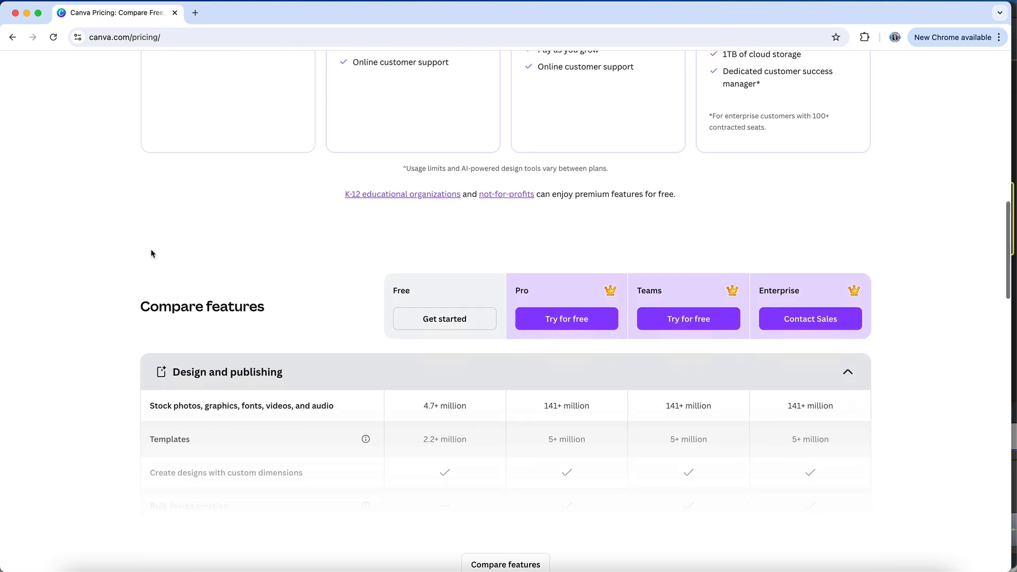
{"action": "scroll", "scroll_direction": "down", "scroll_amount": 3}
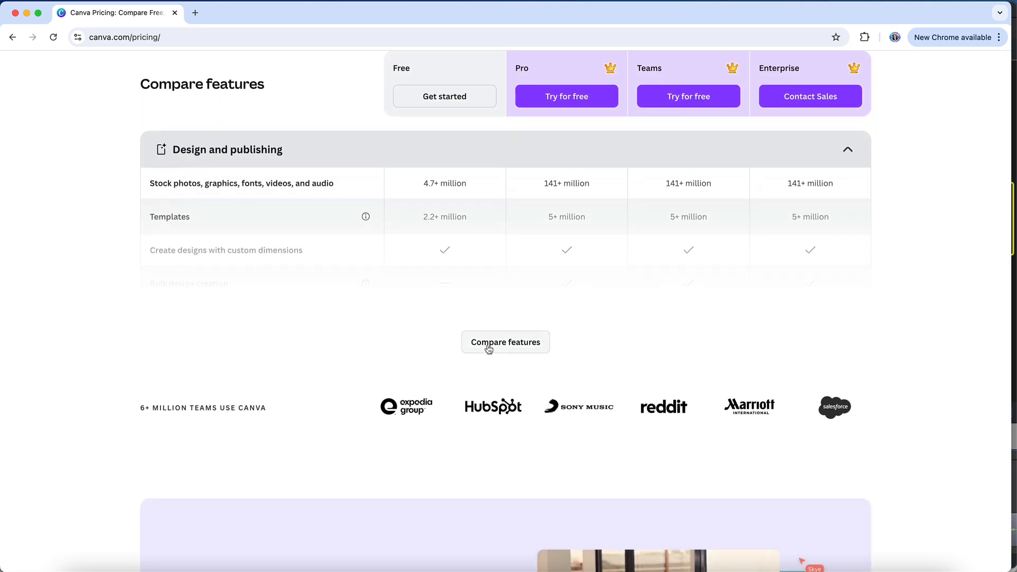
Expand the full comparison table showing Design and publishing rows for all four plans.
{"action": "left_click", "coordinate": [505, 342]}
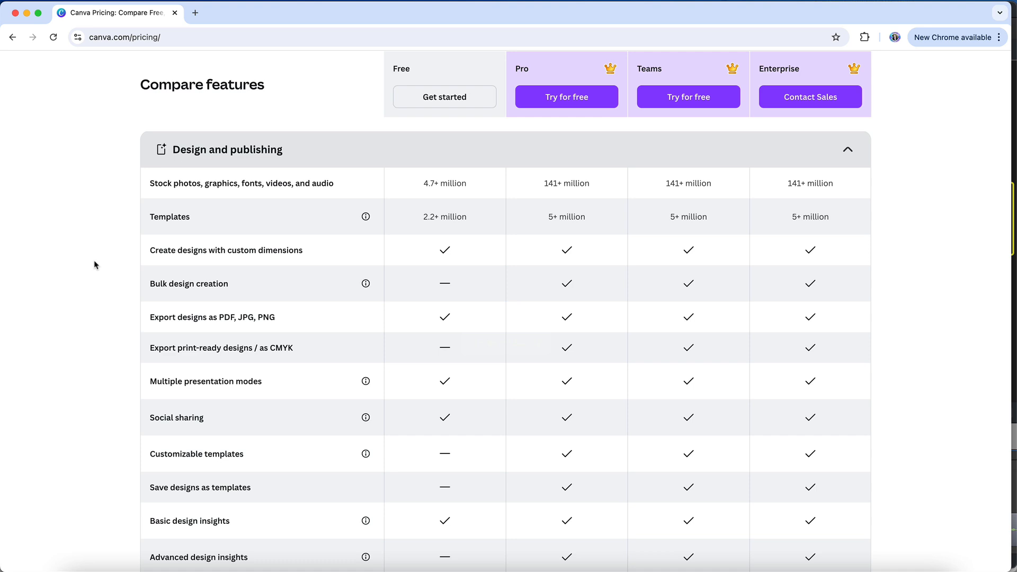
{"action": "left_click", "coordinate": [263, 182]}
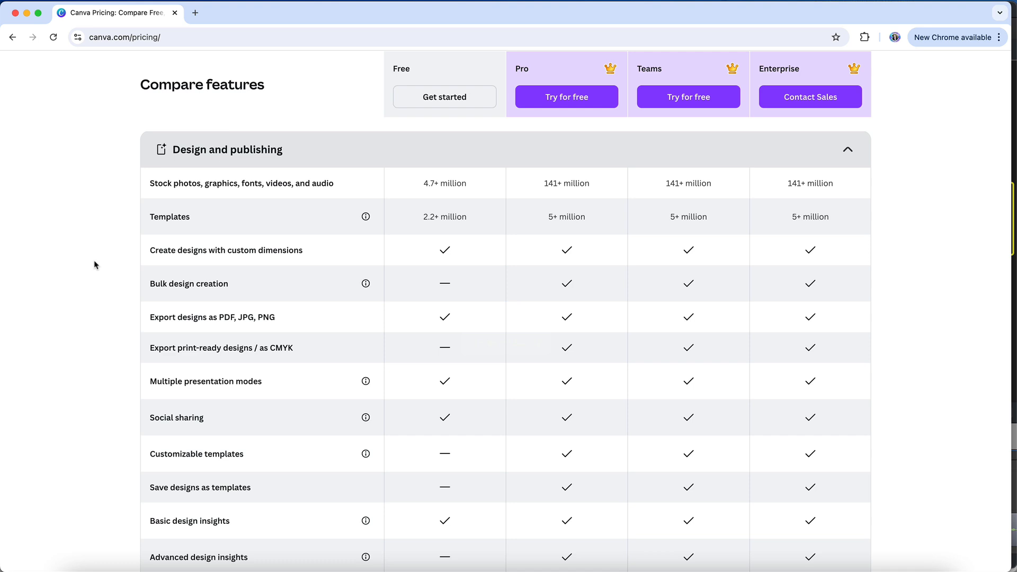
{"action": "left_click", "coordinate": [221, 318]}
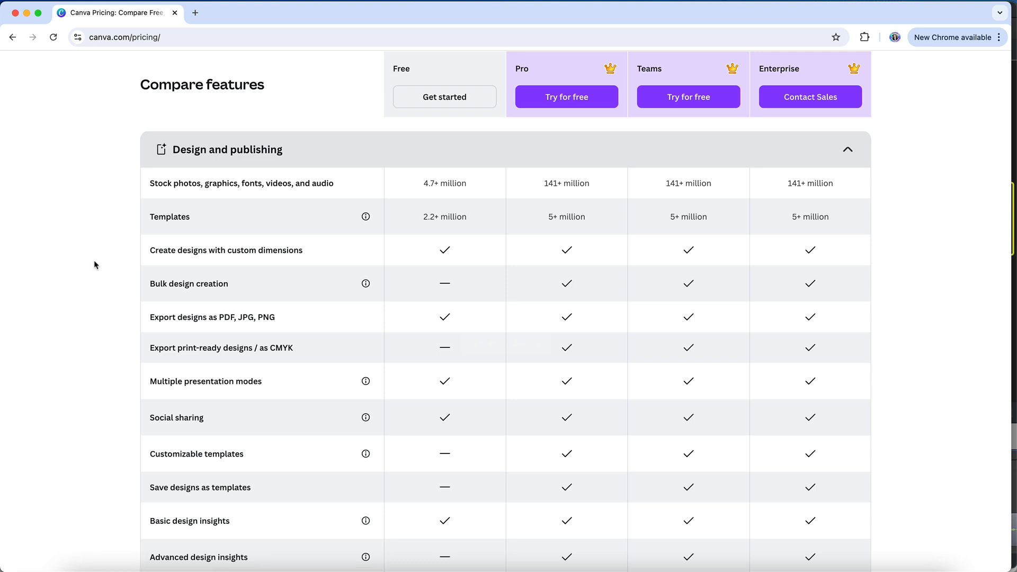
Scroll through the AI-powered design tools rows comparing each plan's credit limits.
{"action": "scroll", "scroll_direction": "down", "scroll_amount": 3}
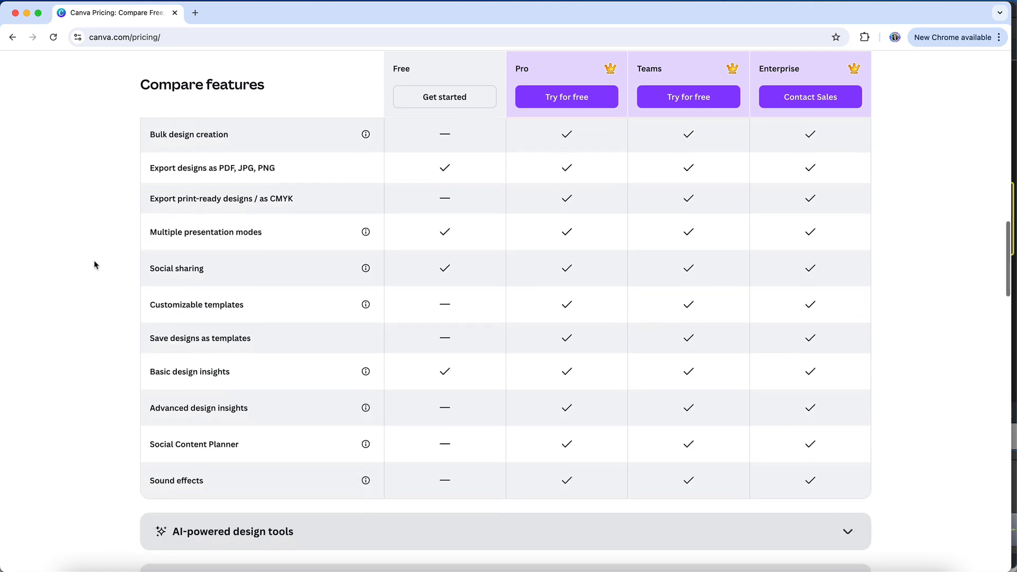
{"action": "scroll", "scroll_direction": "down", "scroll_amount": 3}
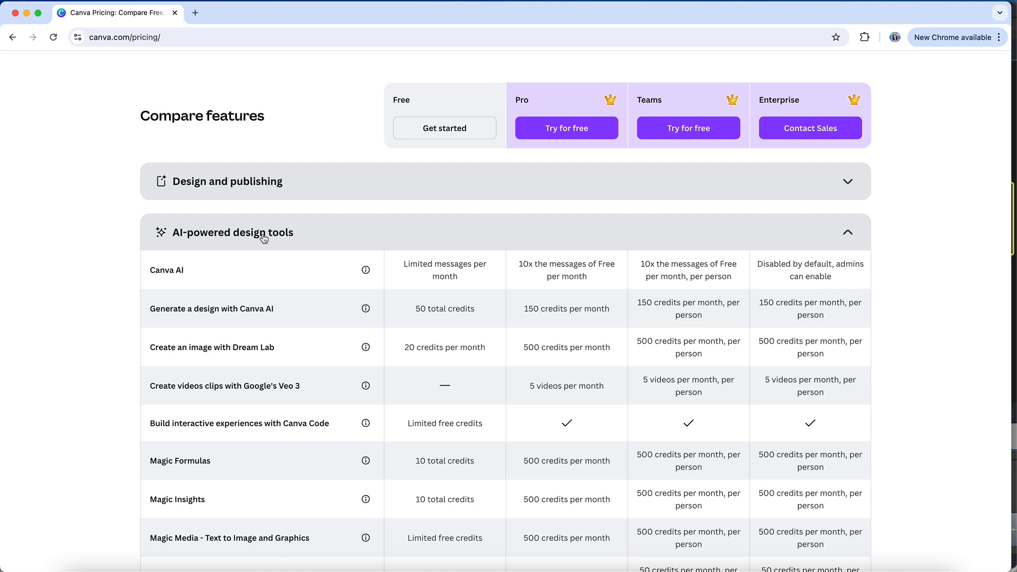
{"action": "scroll", "scroll_direction": "down", "scroll_amount": 3}
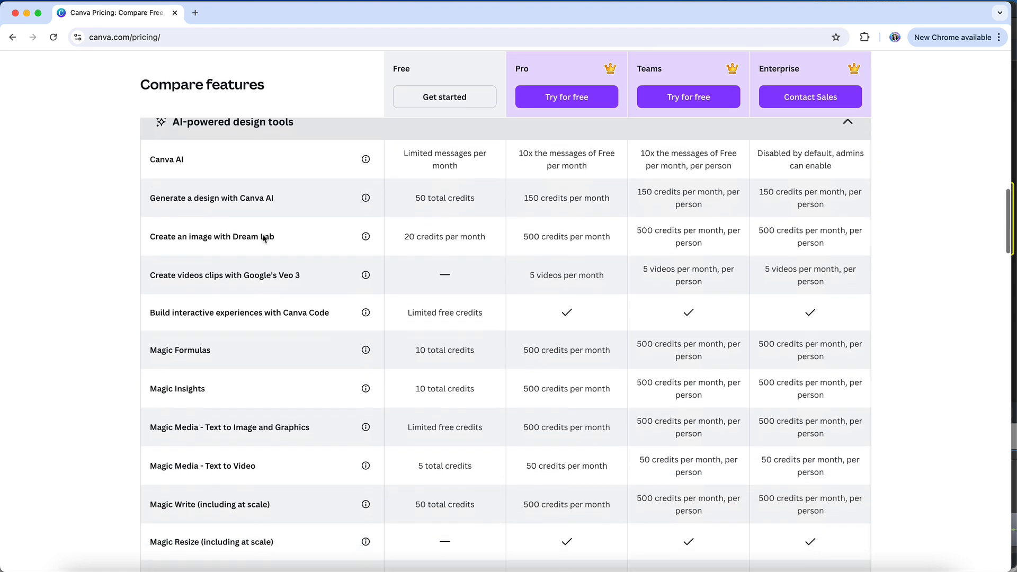
{"action": "scroll", "scroll_direction": "down", "scroll_amount": 3}
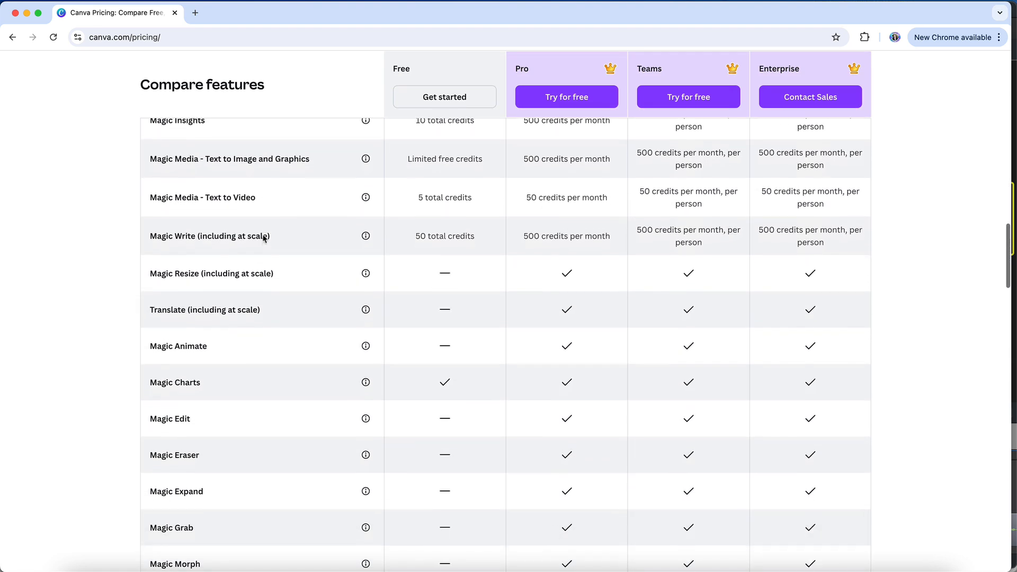
{"action": "scroll", "scroll_direction": "up", "scroll_amount": 3}
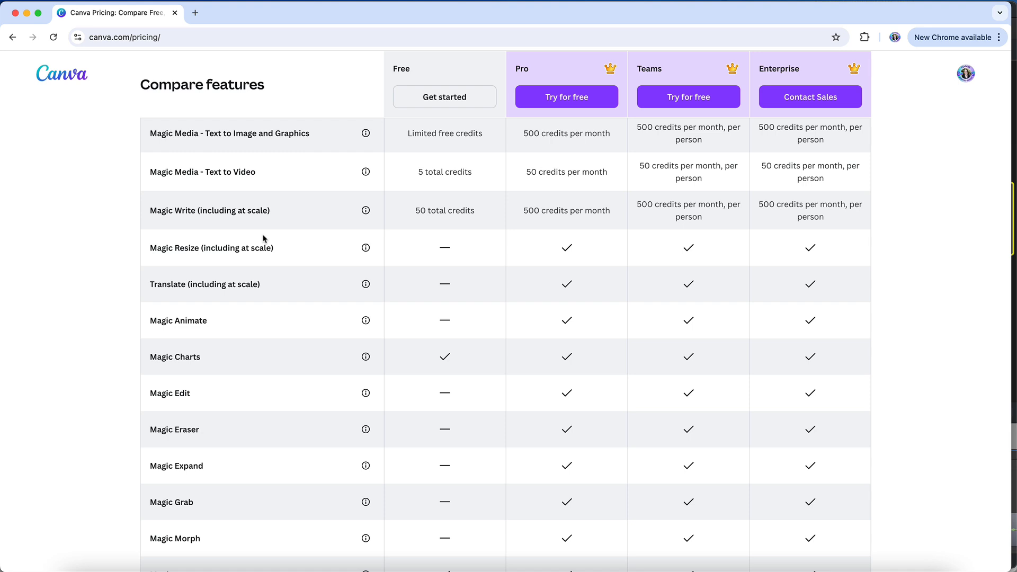
{"action": "scroll", "scroll_direction": "down", "scroll_amount": 3}
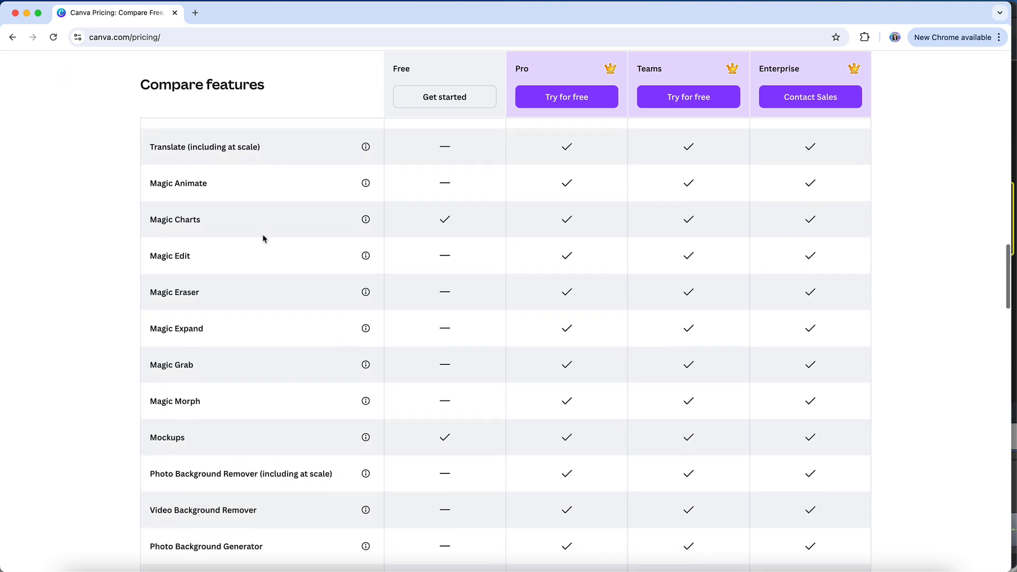
{"action": "scroll", "scroll_direction": "down", "scroll_amount": 3}
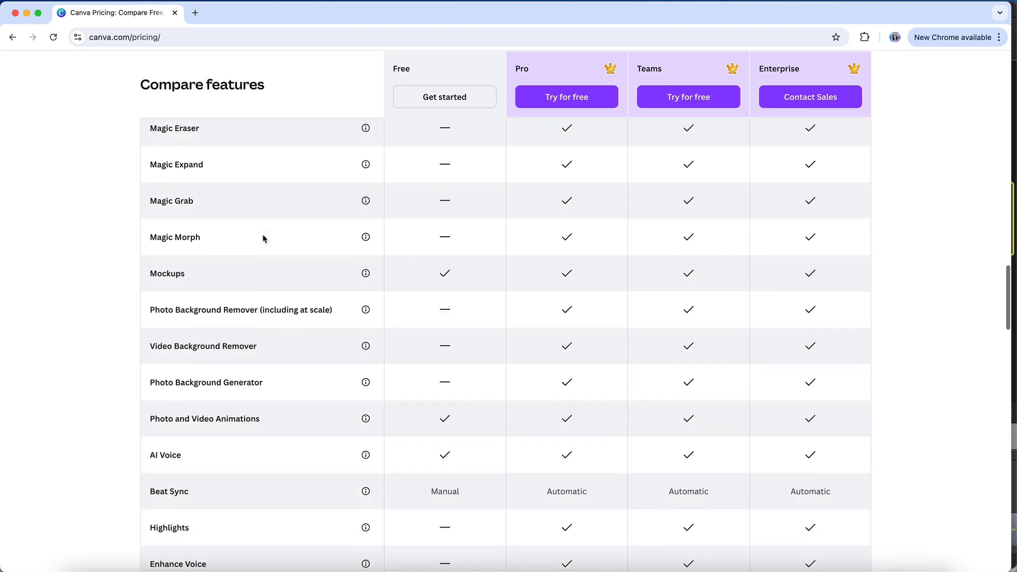
{"action": "scroll", "scroll_direction": "down", "scroll_amount": 3}
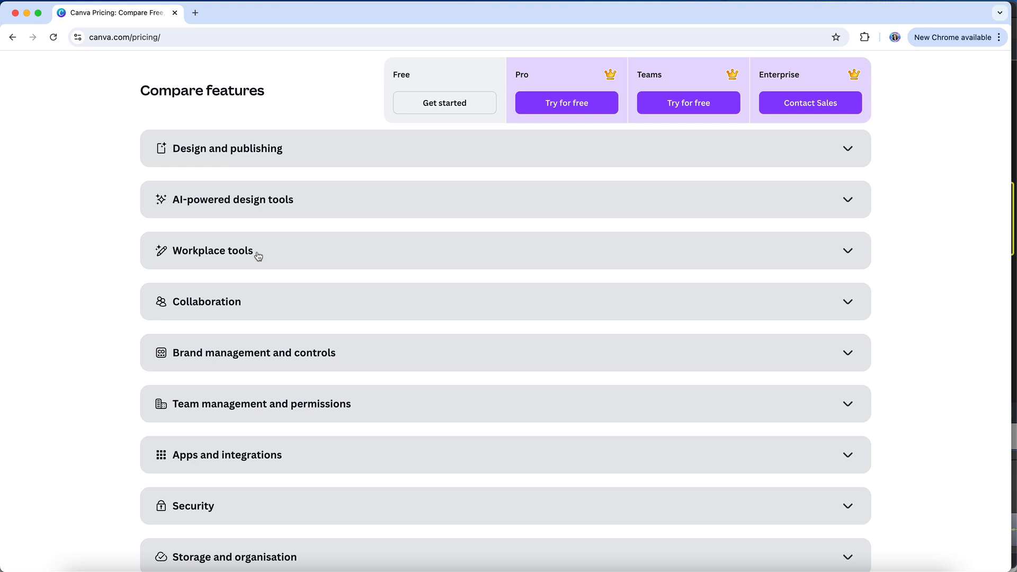
{"action": "mouse_move", "coordinate": [257, 305]}
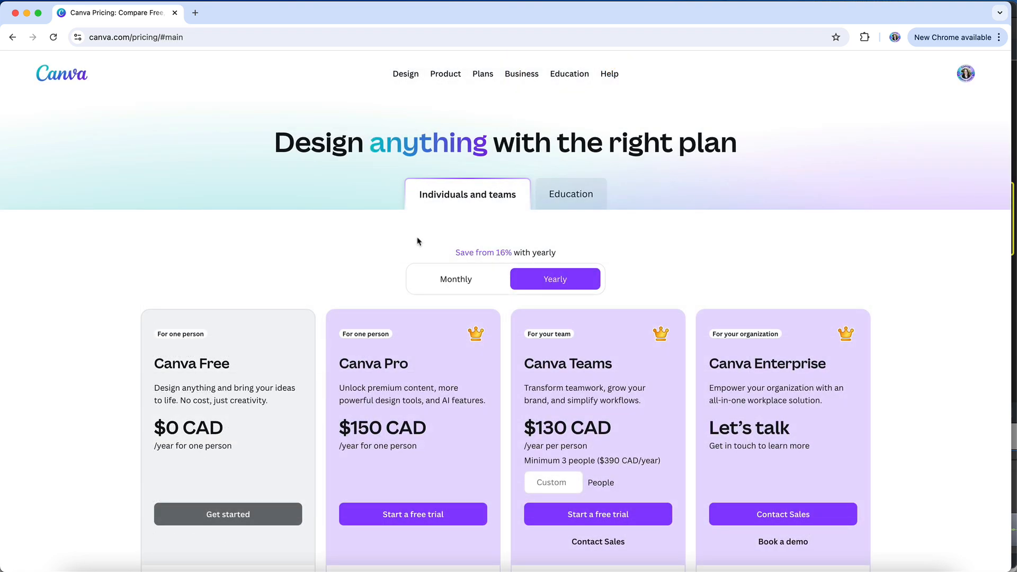
Visit the Nonprofit plan page from the Plans menu, then return to the Canva home dashboard.
{"action": "left_click", "coordinate": [483, 73]}
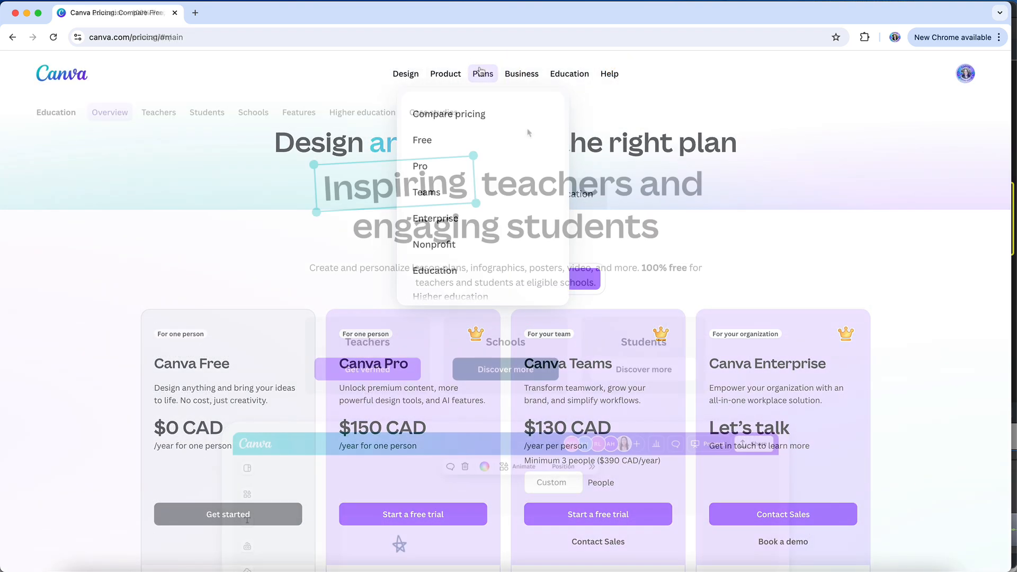
{"action": "left_click", "coordinate": [433, 271]}
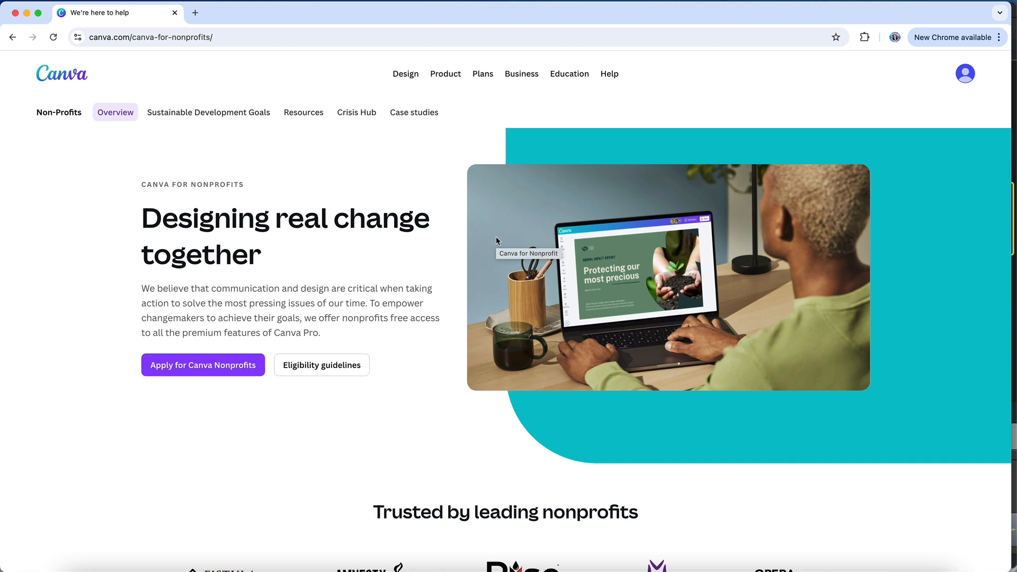
{"action": "left_click", "coordinate": [62, 73]}
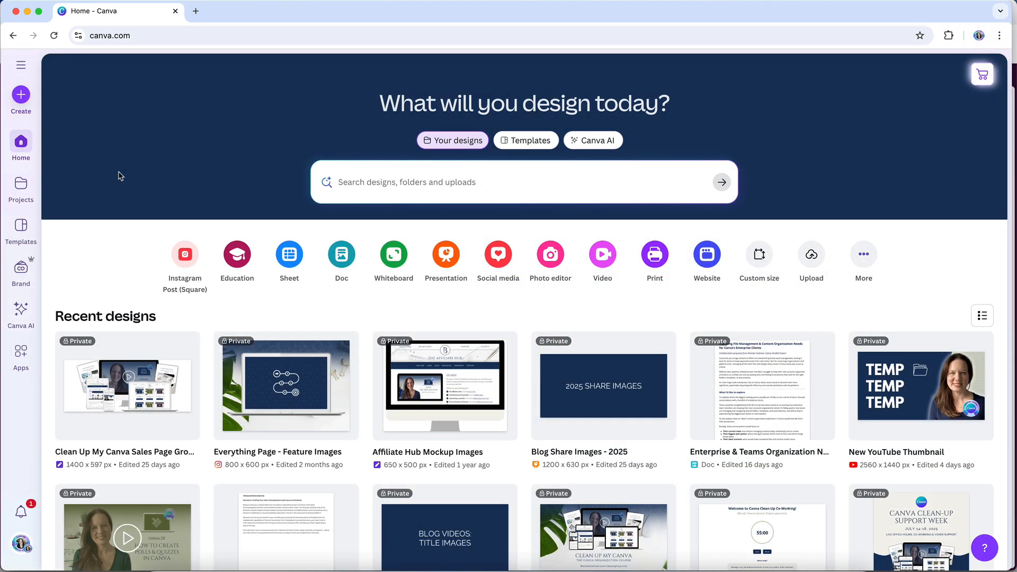